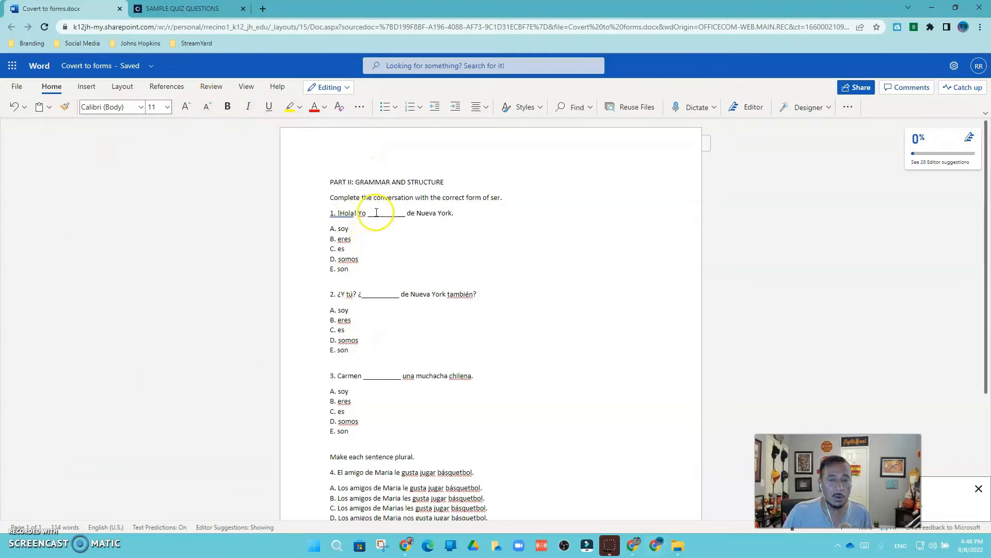
# Step: Start a new untitled form in a second Forms tab from the Microsoft 365 app launcher
pyautogui.scroll(-3)
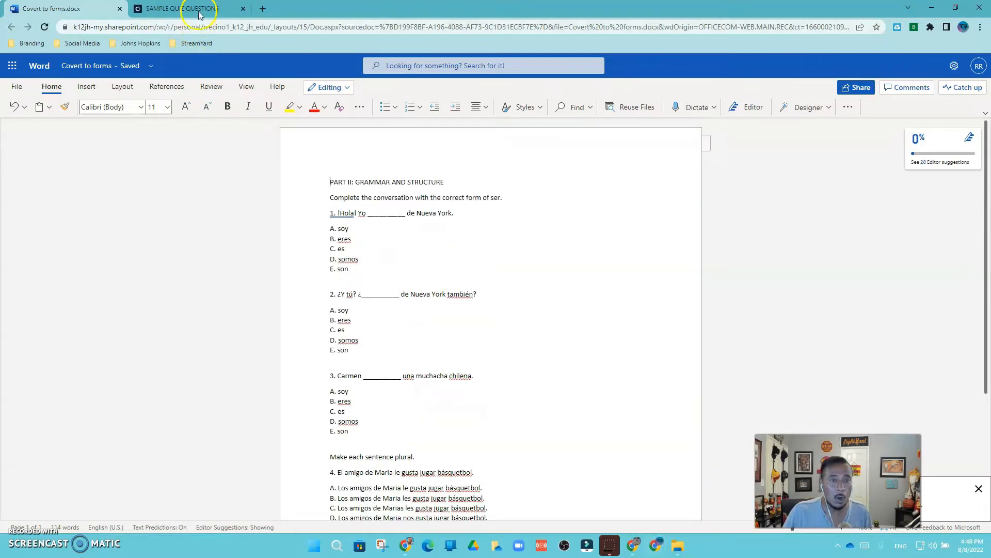
pyautogui.click(183, 8)
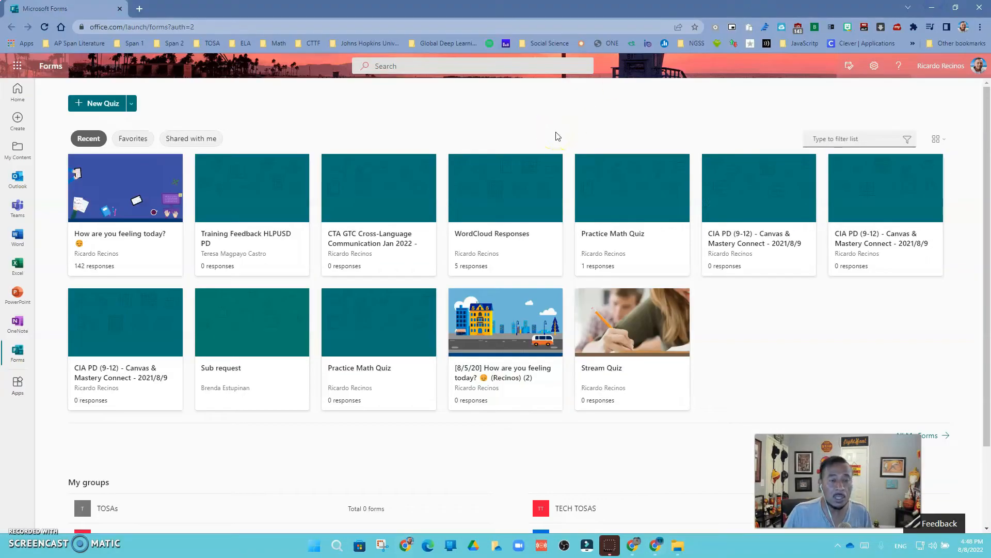
pyautogui.moveTo(104, 103)
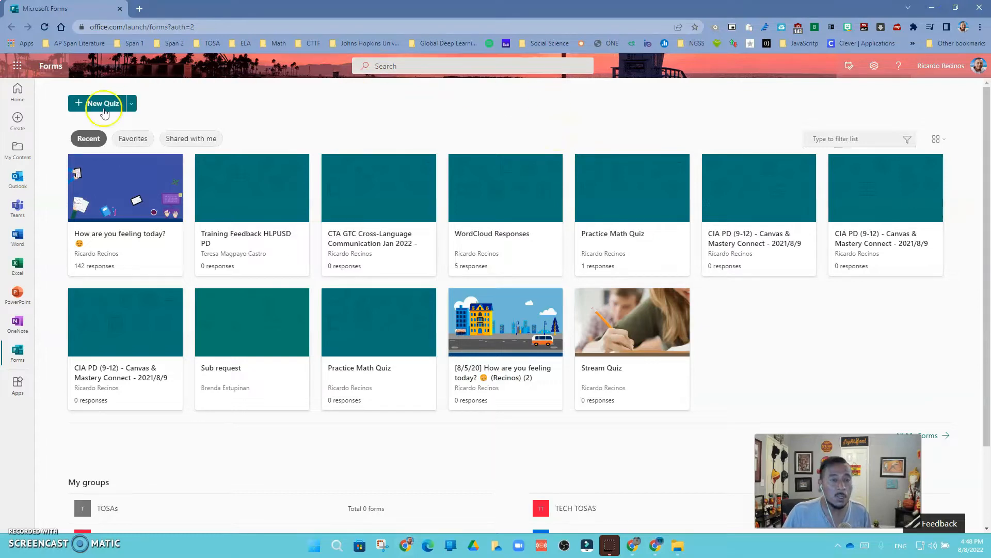
pyautogui.moveTo(297, 249)
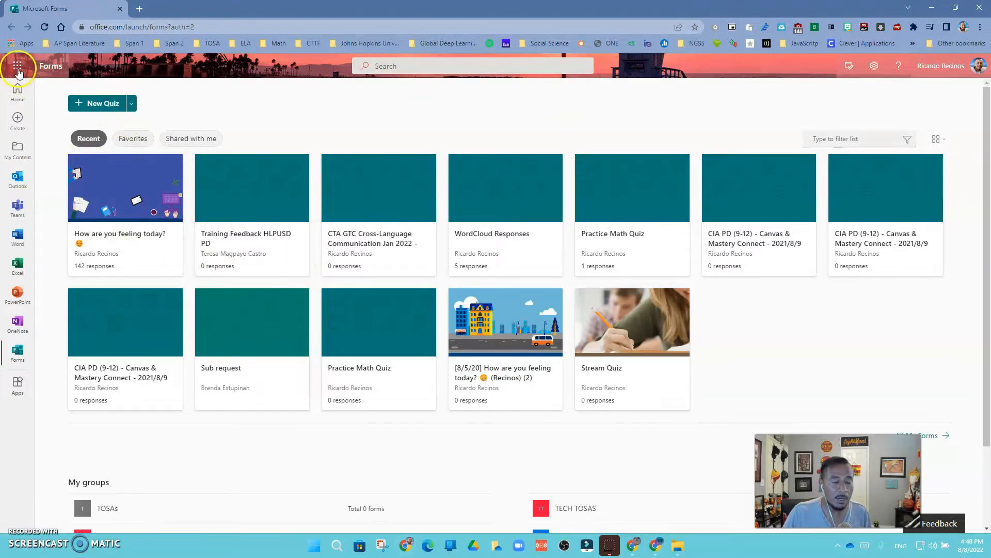
pyautogui.click(17, 65)
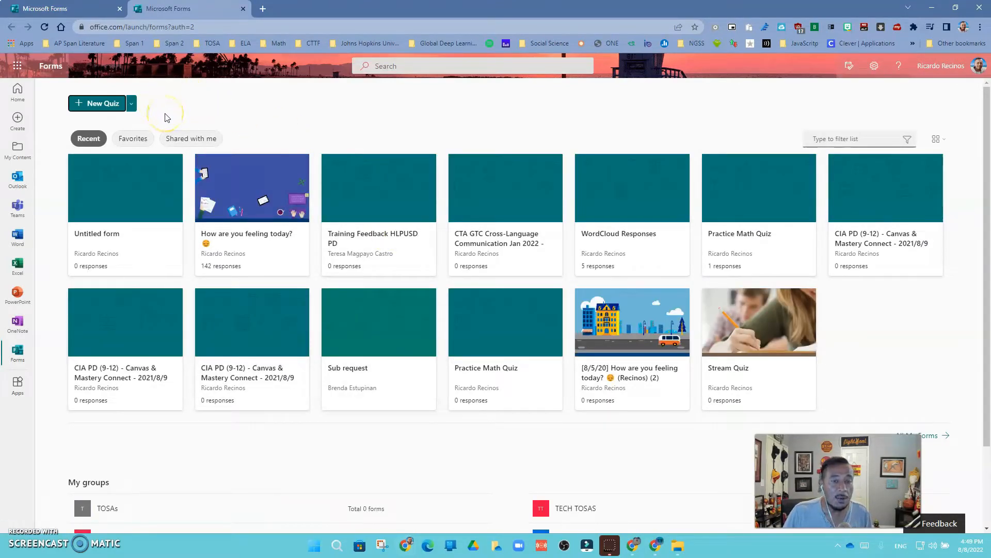
pyautogui.moveTo(265, 19)
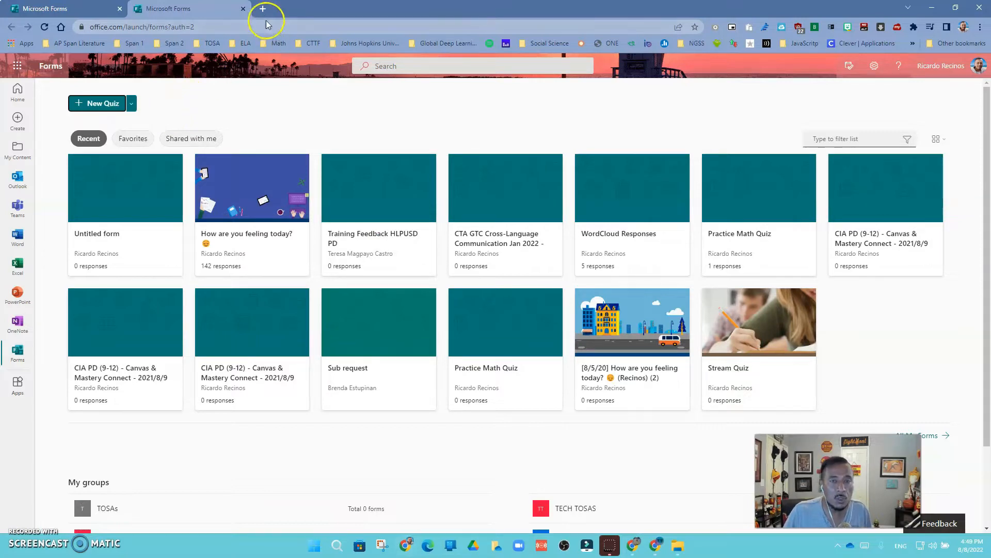
# Step: Load forms.office.com in a fresh Chrome tab
pyautogui.click(262, 9)
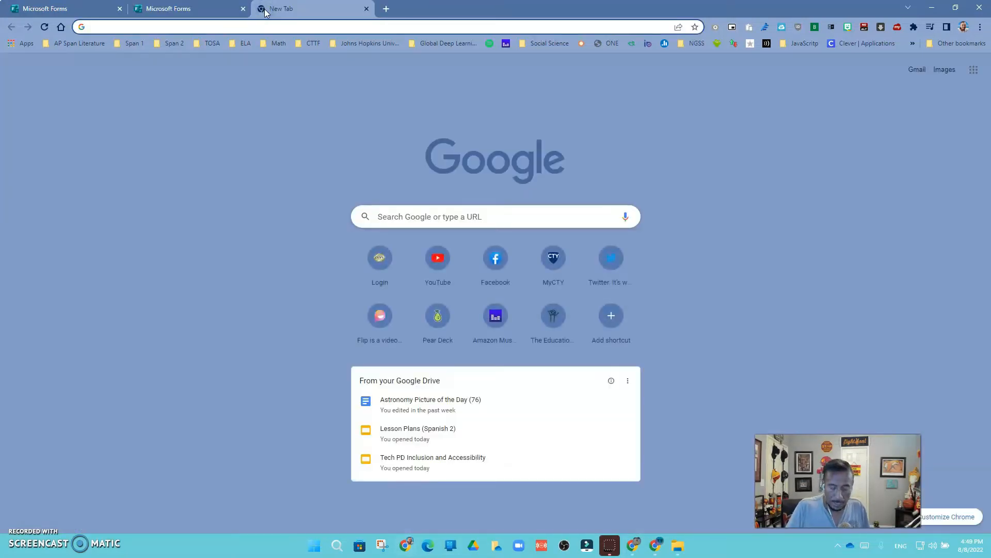
pyautogui.write('forms.office.com/Pages/DesignPageV2.aspx')
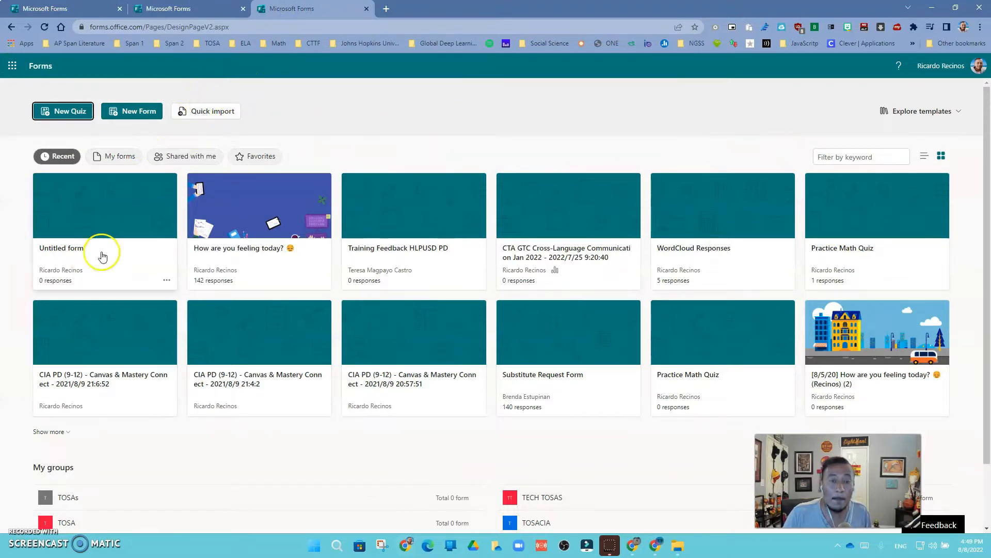
pyautogui.moveTo(213, 112)
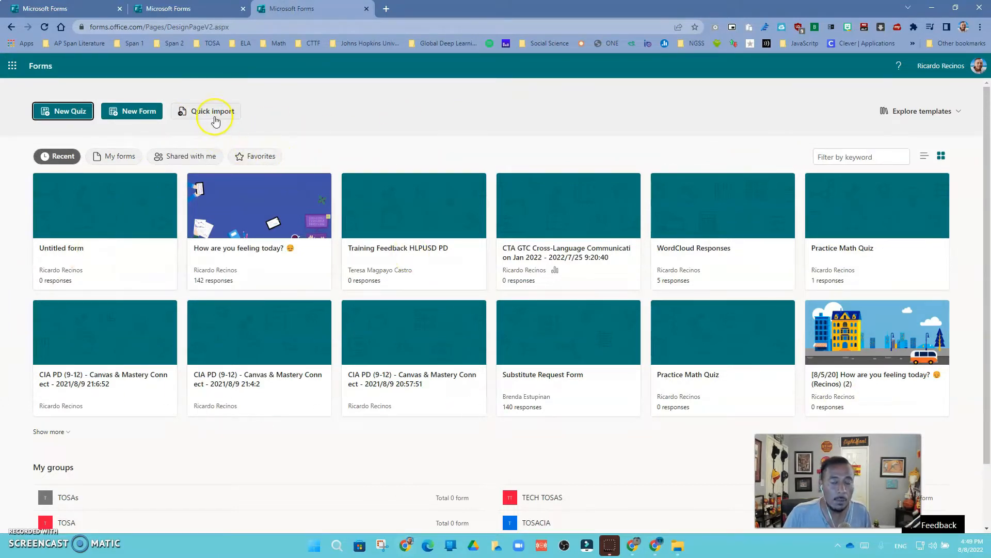
# Step: Quick-import the Word file 'Covert to forms' from the Downloads folder
pyautogui.click(214, 112)
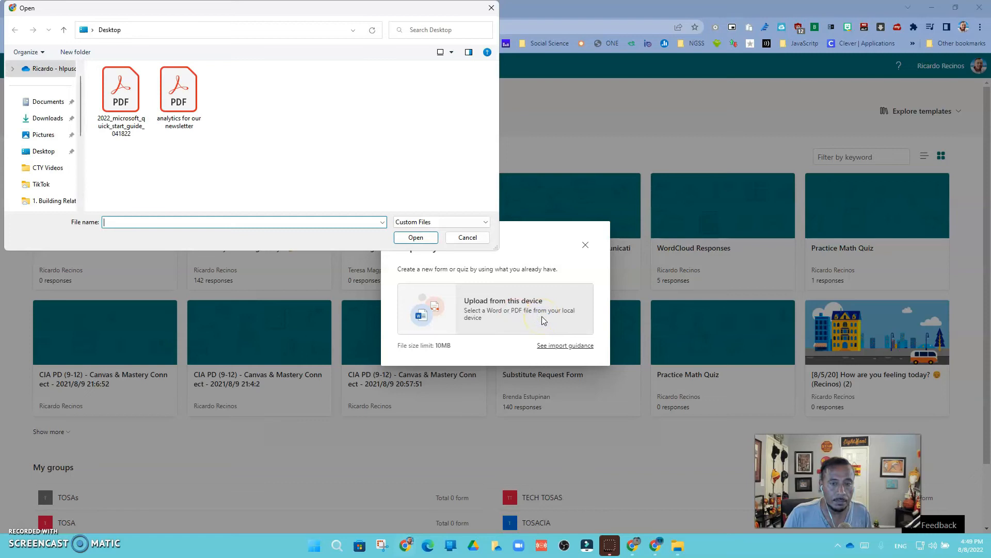
pyautogui.click(48, 118)
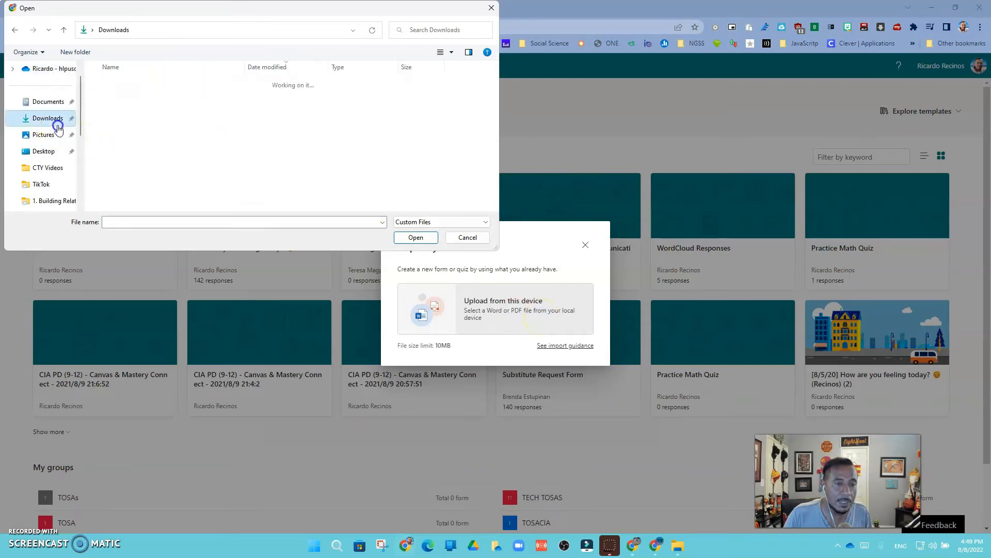
pyautogui.click(127, 97)
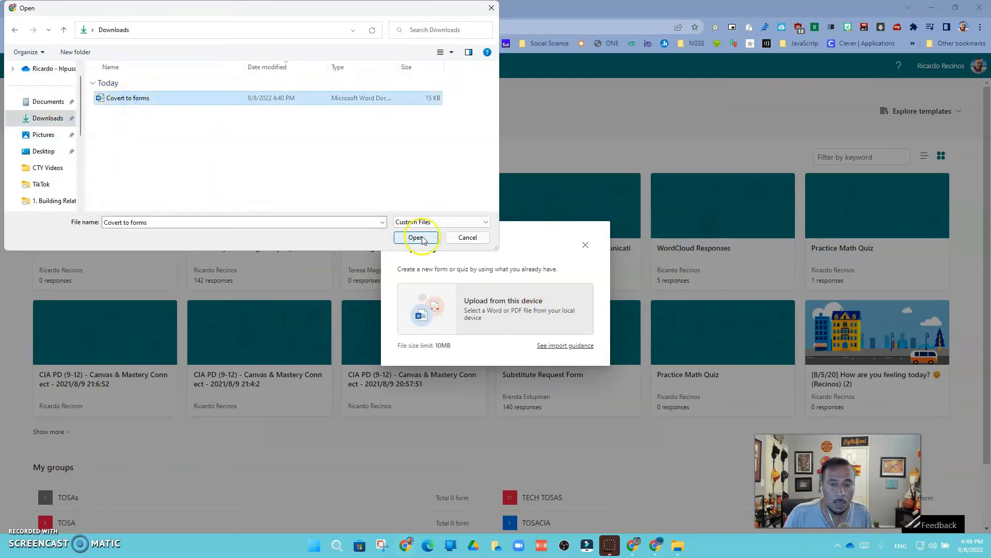
pyautogui.click(416, 237)
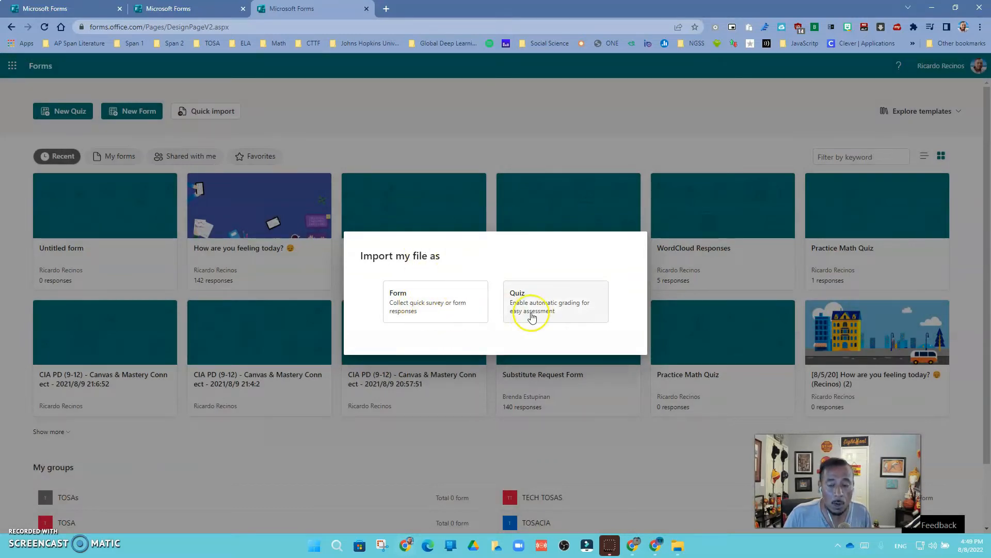
pyautogui.moveTo(543, 310)
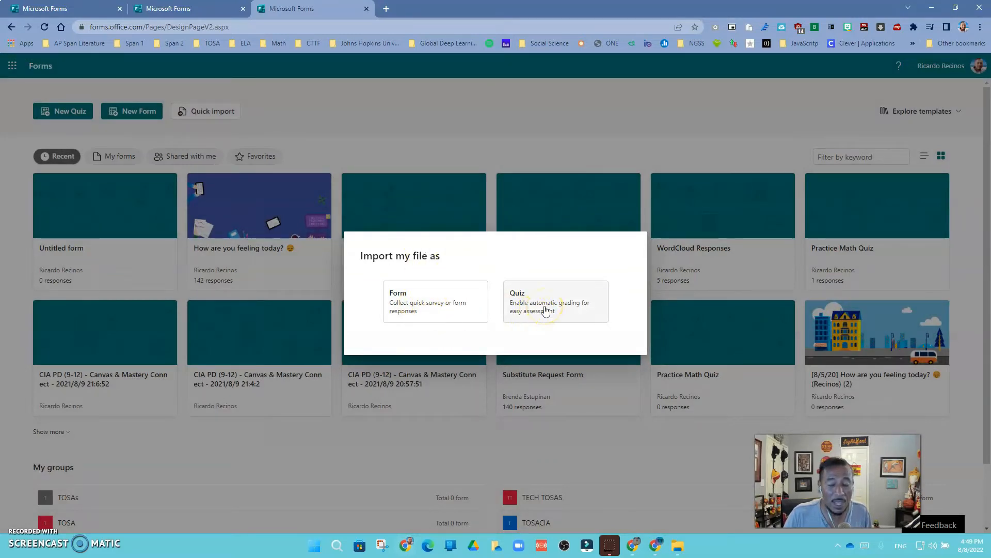
# Step: Import the file as a quiz titled 'PART II: GRAMMAR AND STRUCTURE', then bring up the Word document tab
pyautogui.click(555, 301)
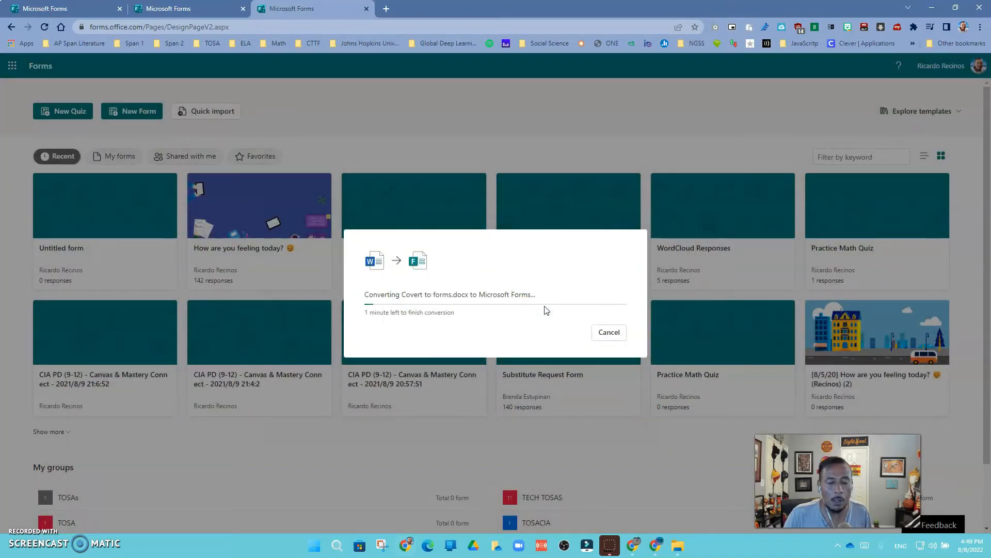
pyautogui.moveTo(655, 545)
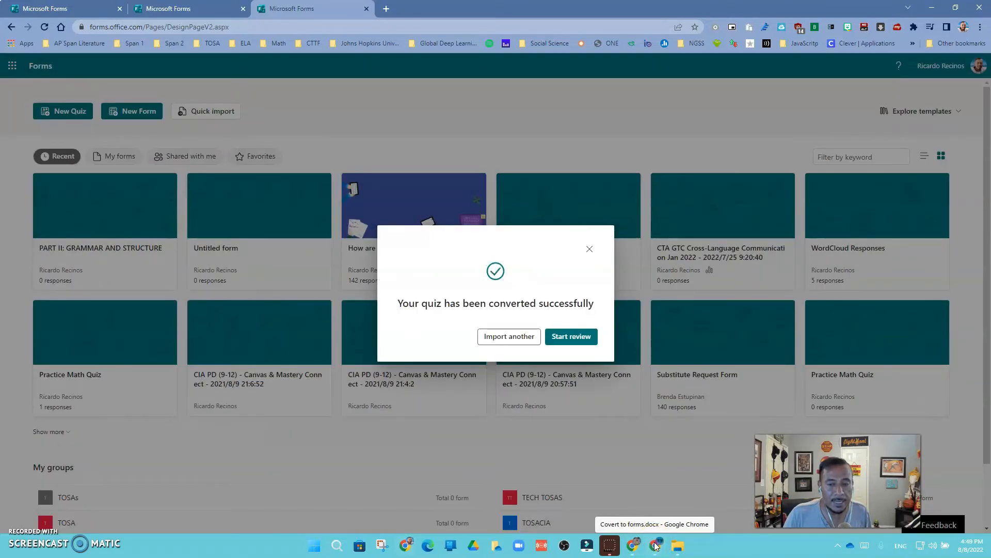
pyautogui.click(569, 336)
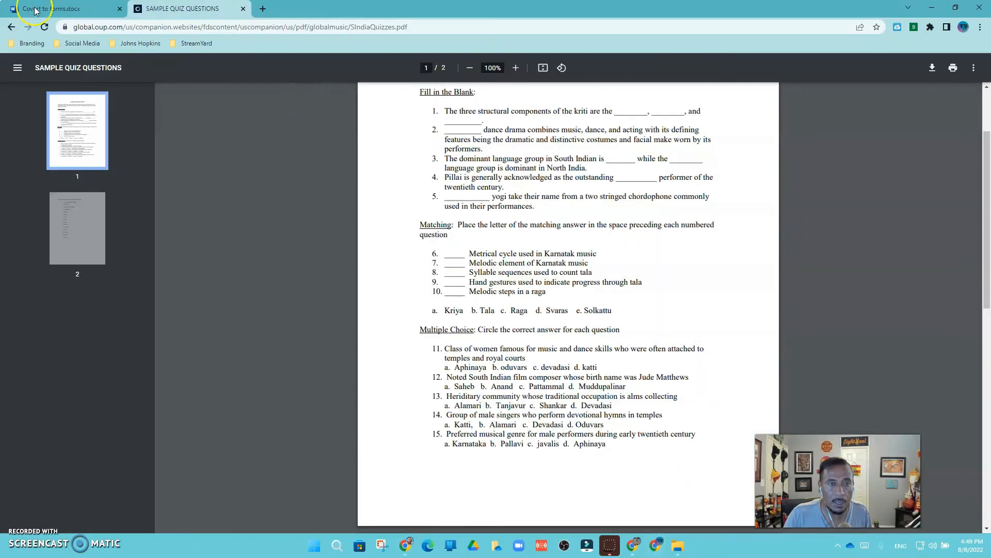
pyautogui.click(63, 8)
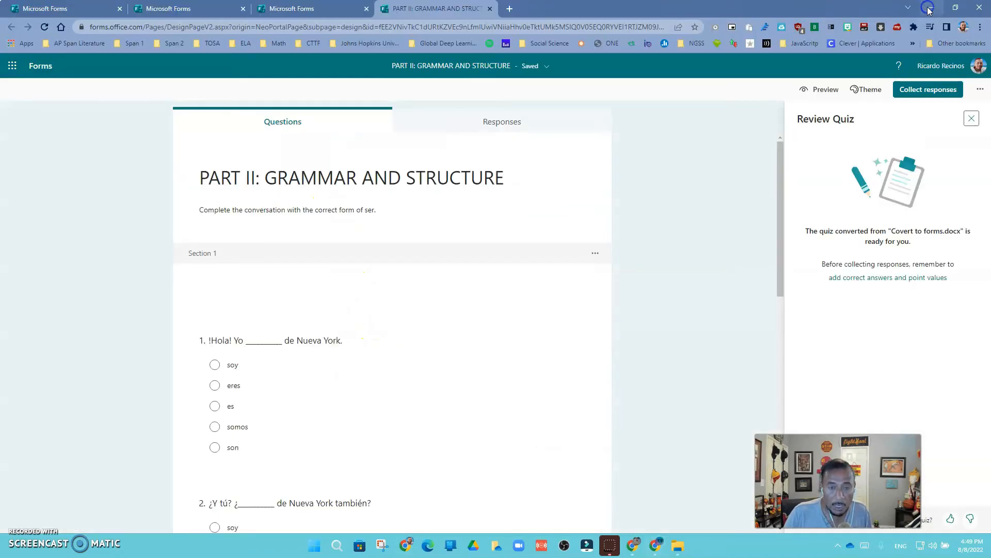
pyautogui.scroll(-3)
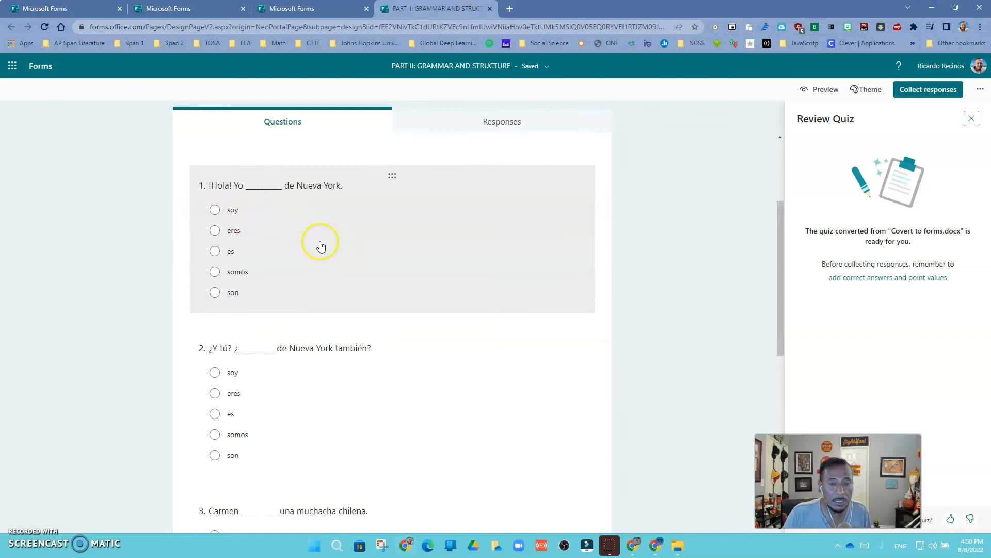
pyautogui.scroll(-3)
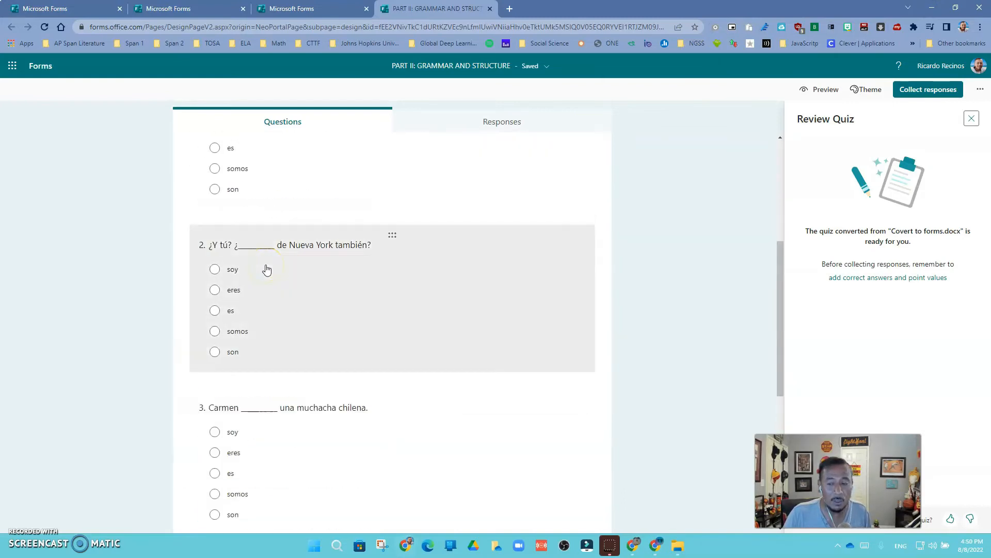
pyautogui.moveTo(239, 301)
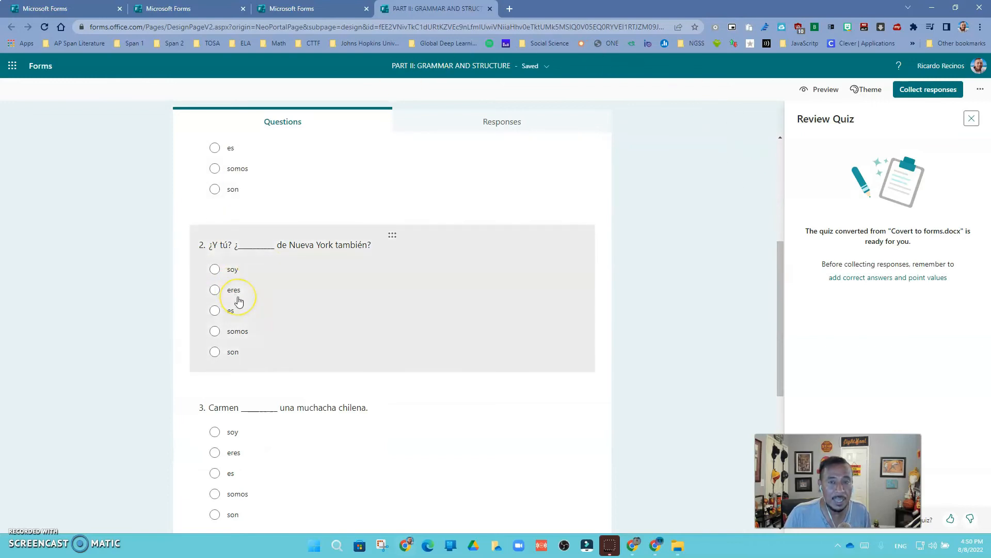